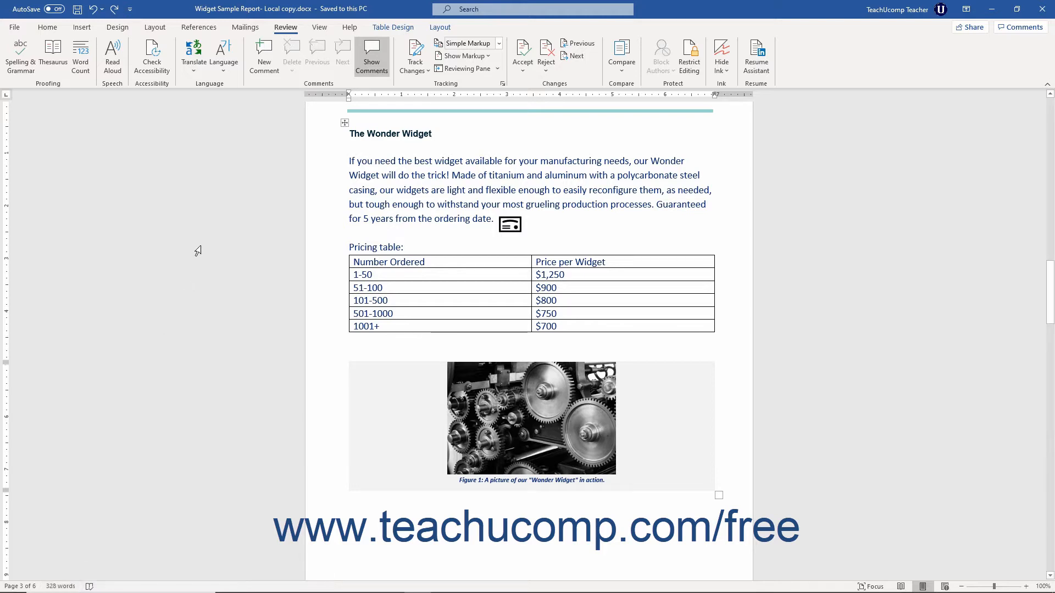
pyautogui.moveTo(314, 251)
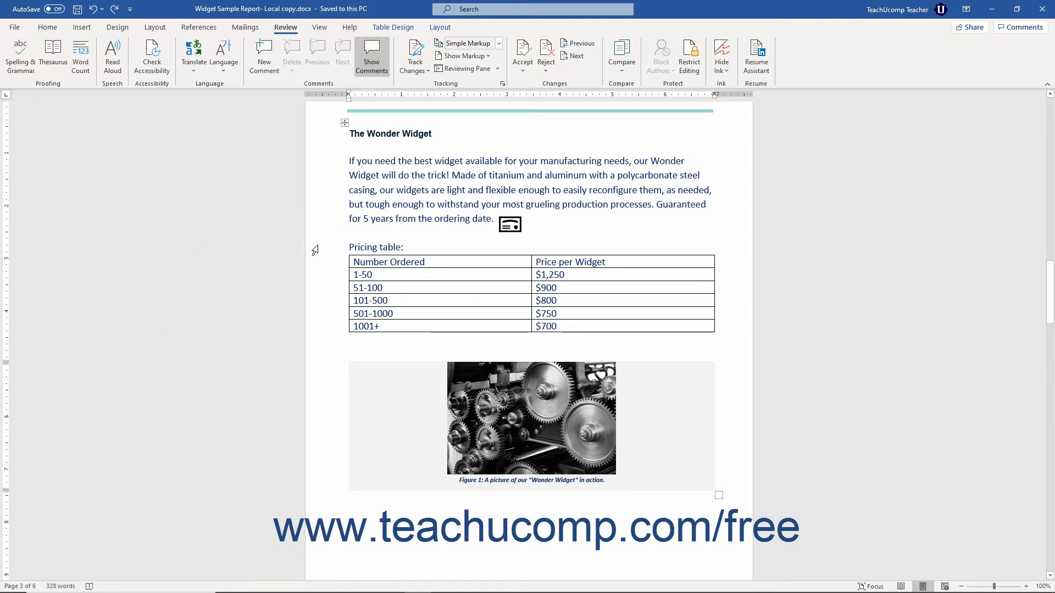
# Step: Select the Wonder Widget paragraph from 'If you need' to 'ordering date.' (59 words)
pyautogui.click(432, 133)
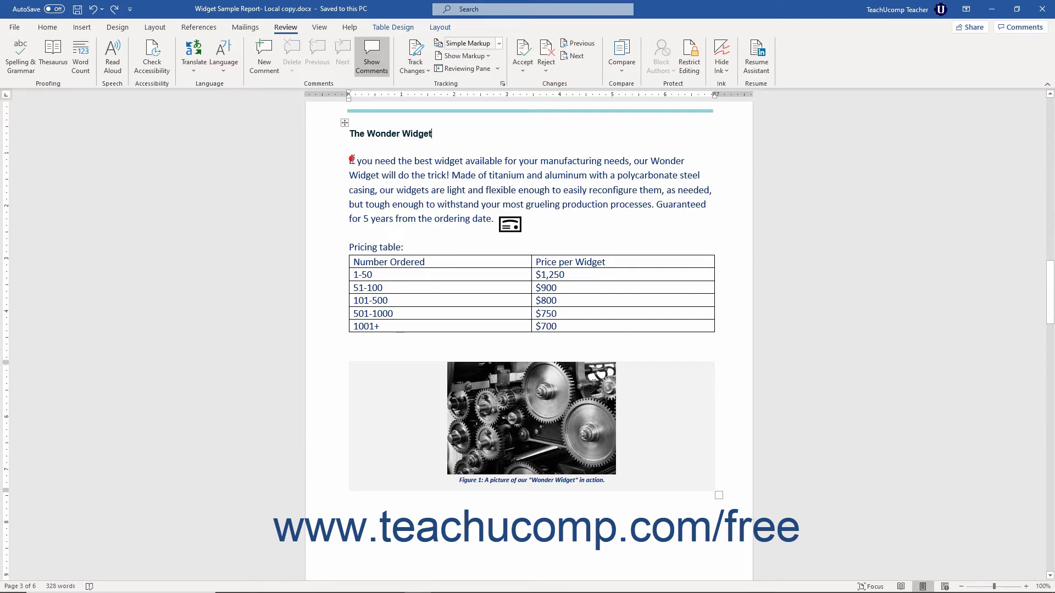
pyautogui.moveTo(350, 160); pyautogui.dragTo(491, 219)
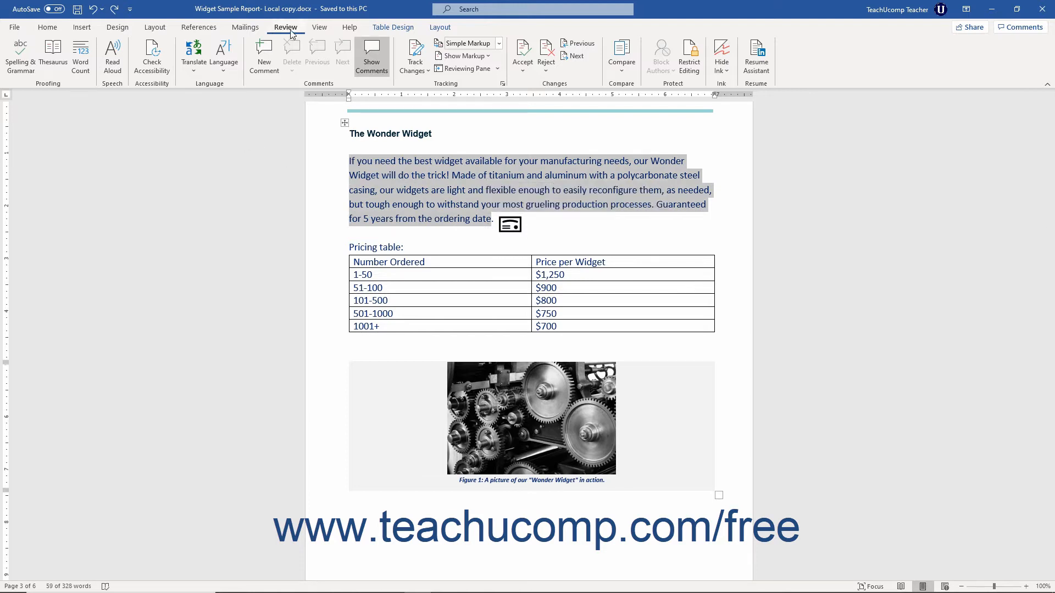
pyautogui.moveTo(93, 101)
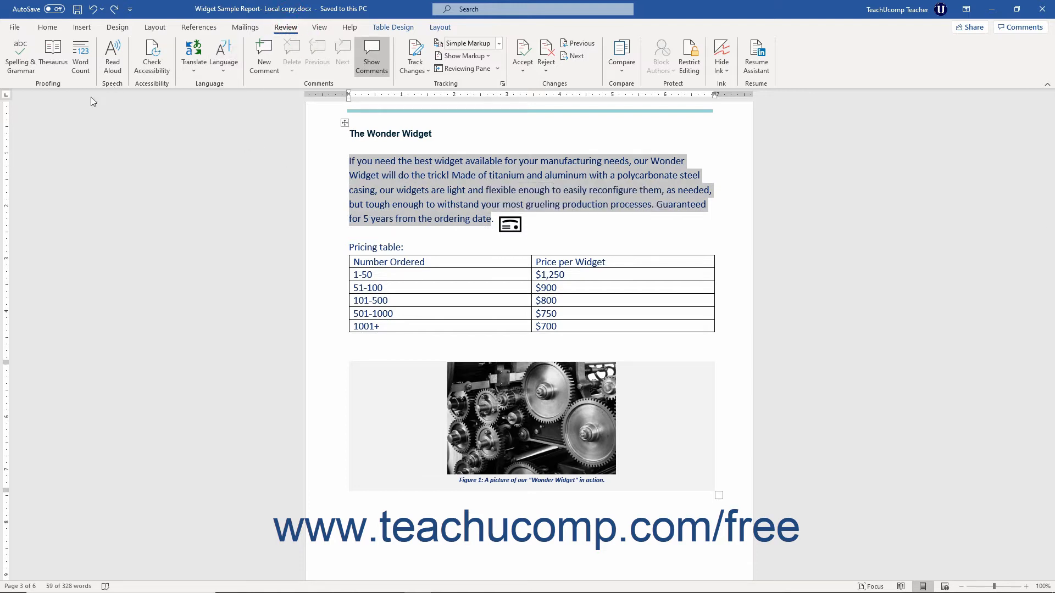
pyautogui.moveTo(80, 54)
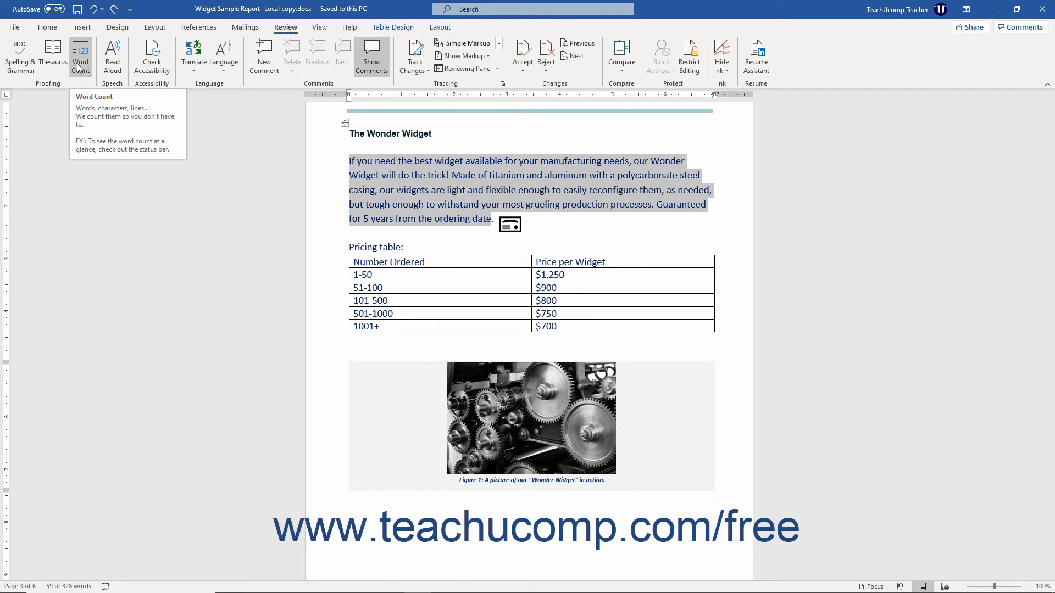
pyautogui.click(80, 54)
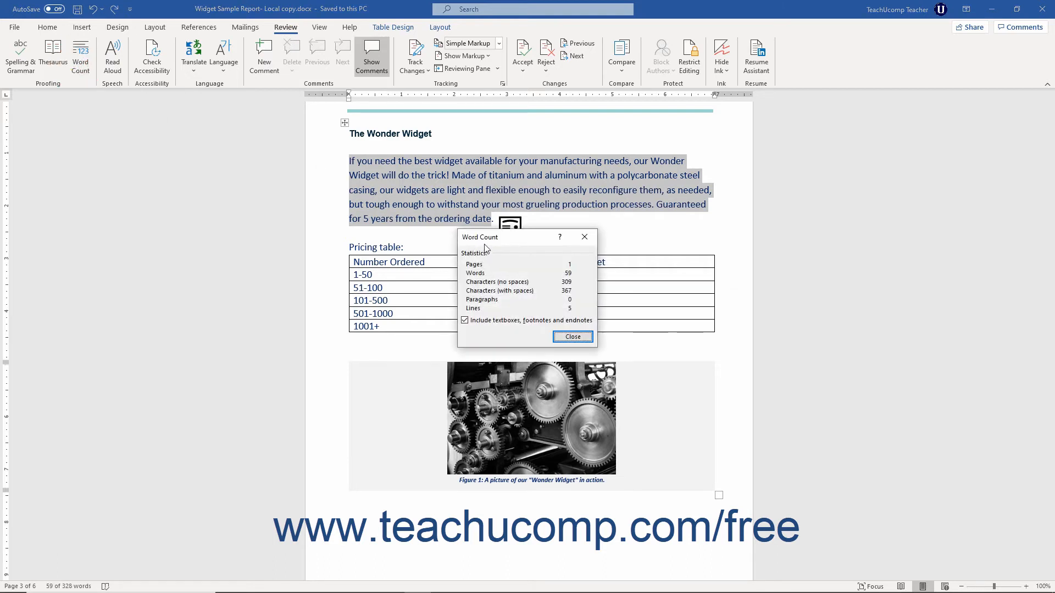
pyautogui.moveTo(483, 245)
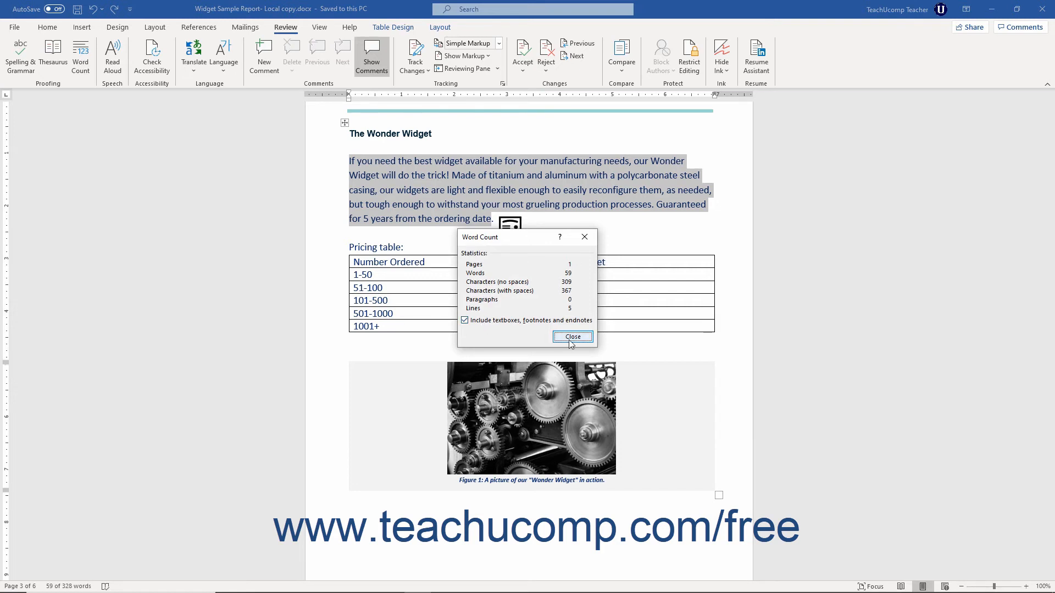
pyautogui.click(572, 337)
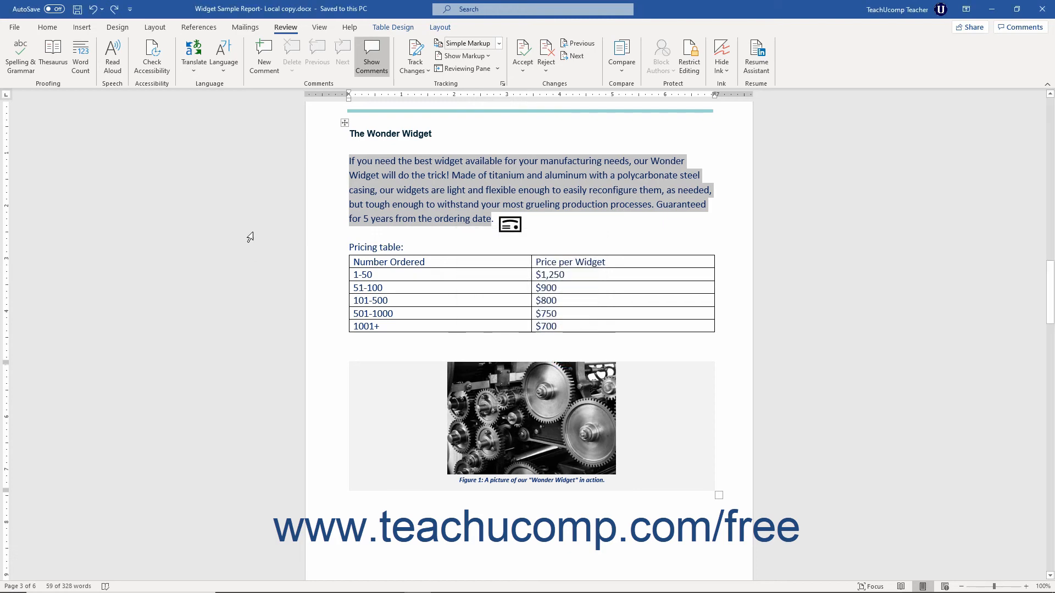